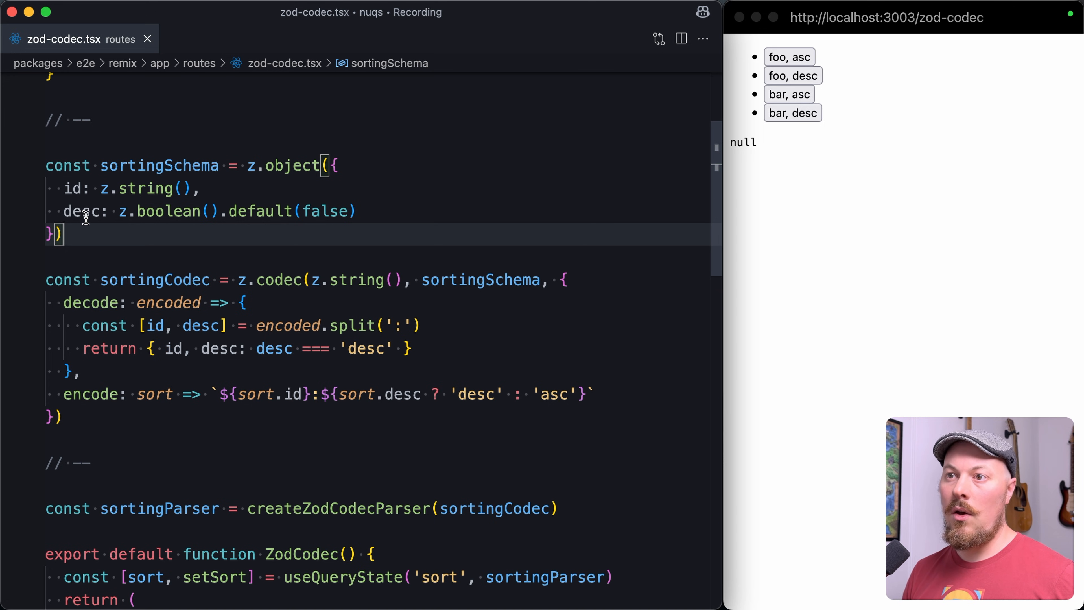
- Focus the running preview page and switch the sort to bar ascending so the URL shows sort=bar:asc
{"action": "double_click", "coordinate": [81, 211]}
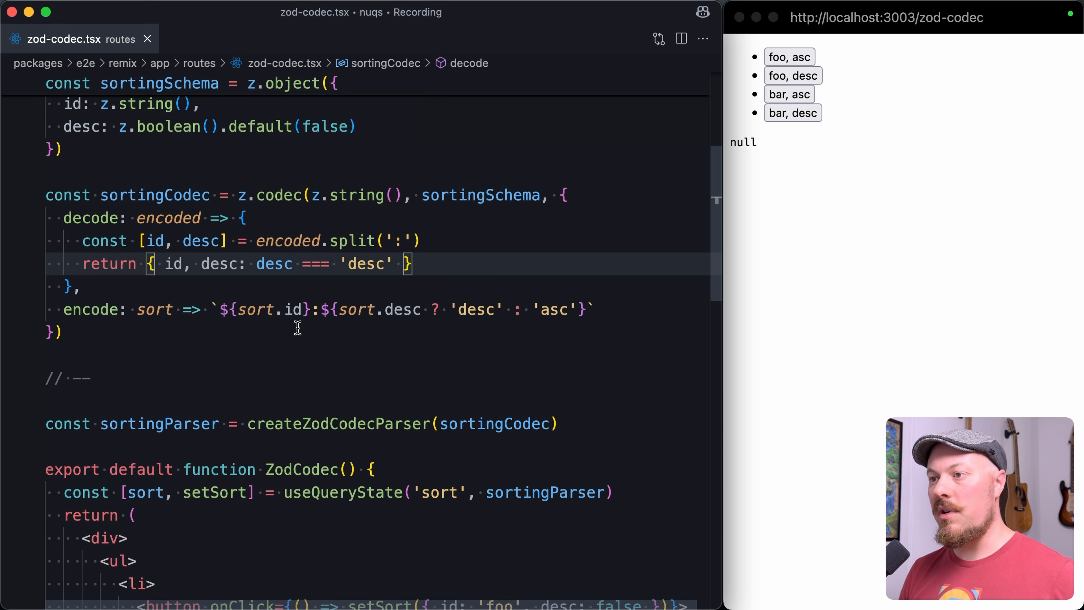
{"action": "mouse_move", "coordinate": [154, 309]}
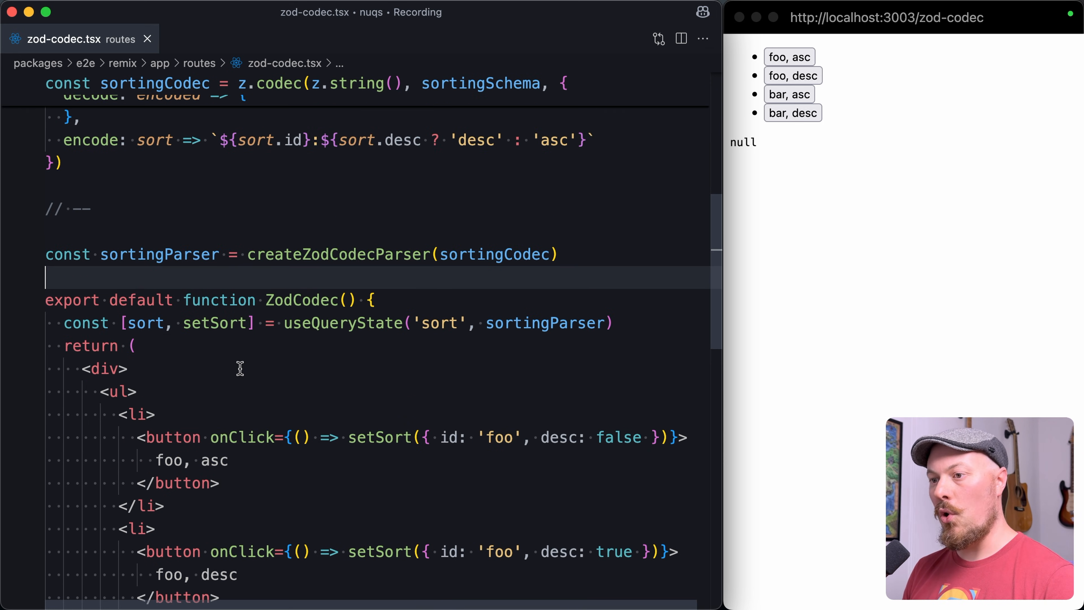
{"action": "mouse_move", "coordinate": [144, 323]}
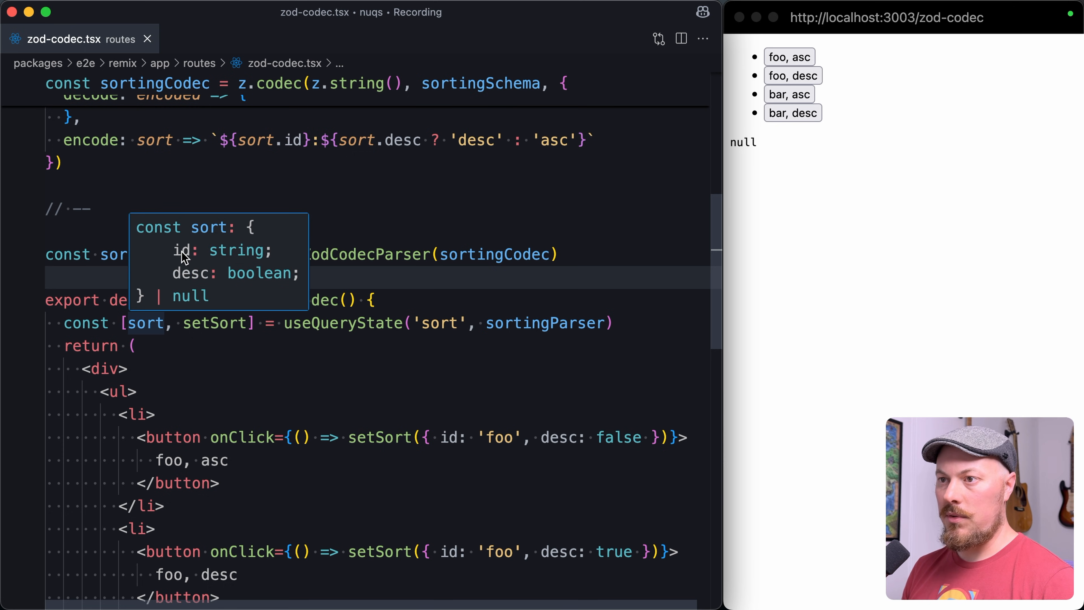
{"action": "mouse_move", "coordinate": [234, 280]}
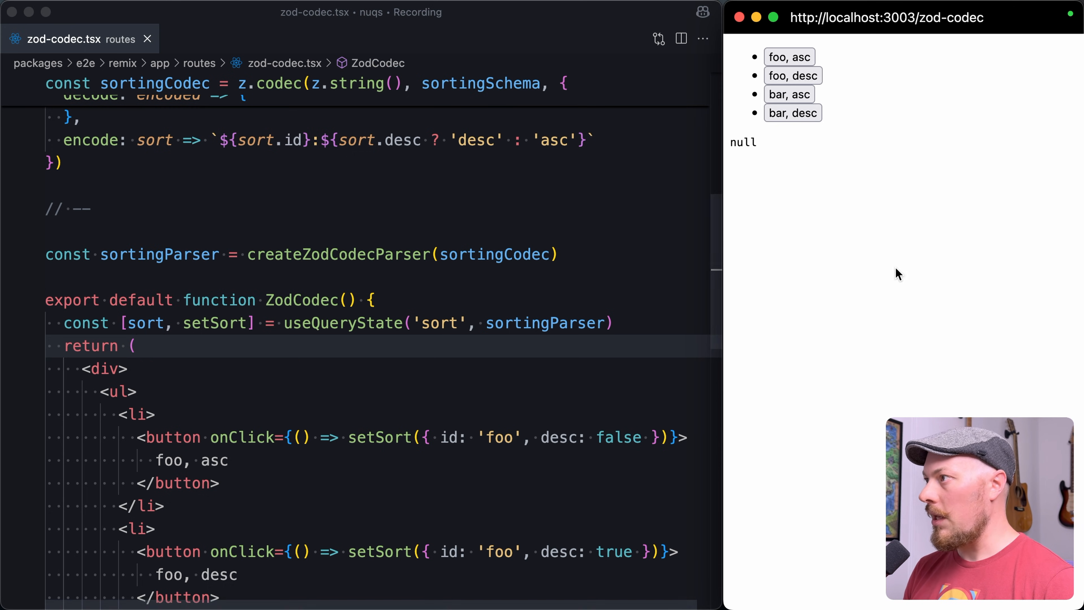
{"action": "left_click", "coordinate": [789, 56]}
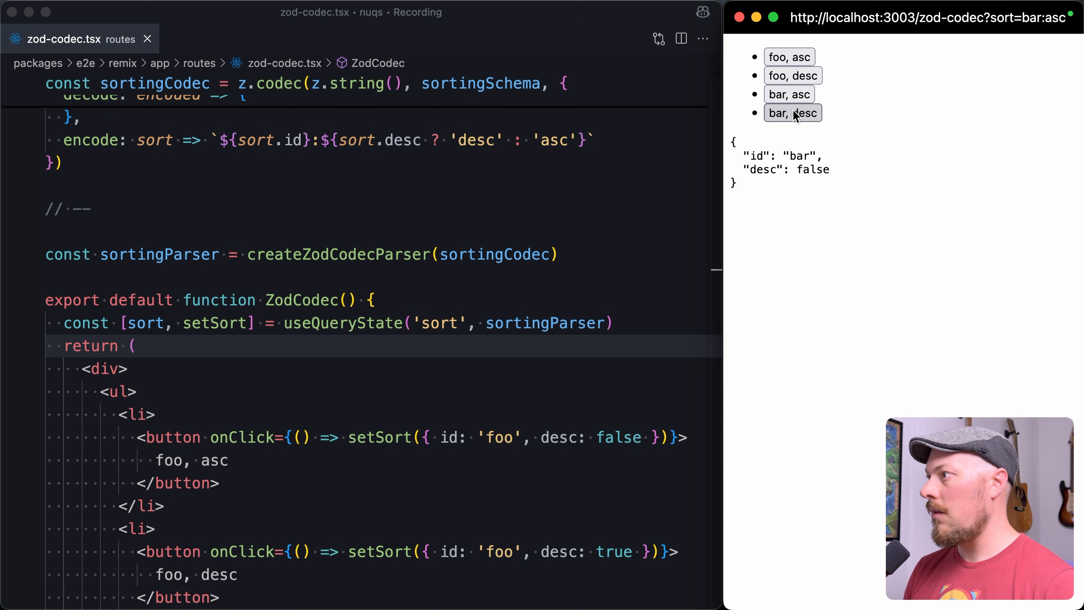
{"action": "left_click", "coordinate": [792, 113]}
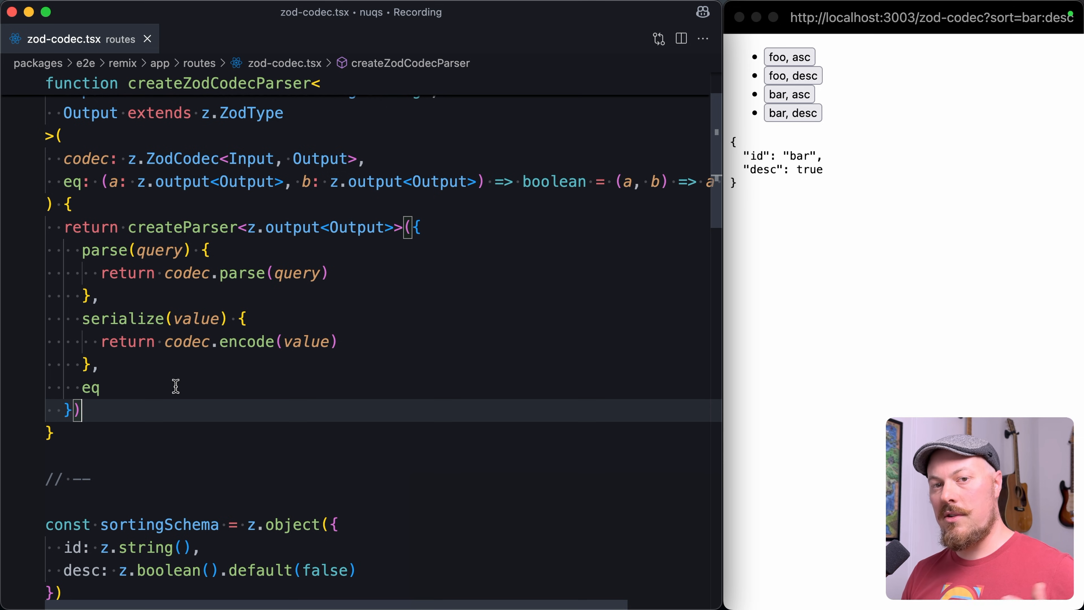
{"action": "mouse_move", "coordinate": [204, 398]}
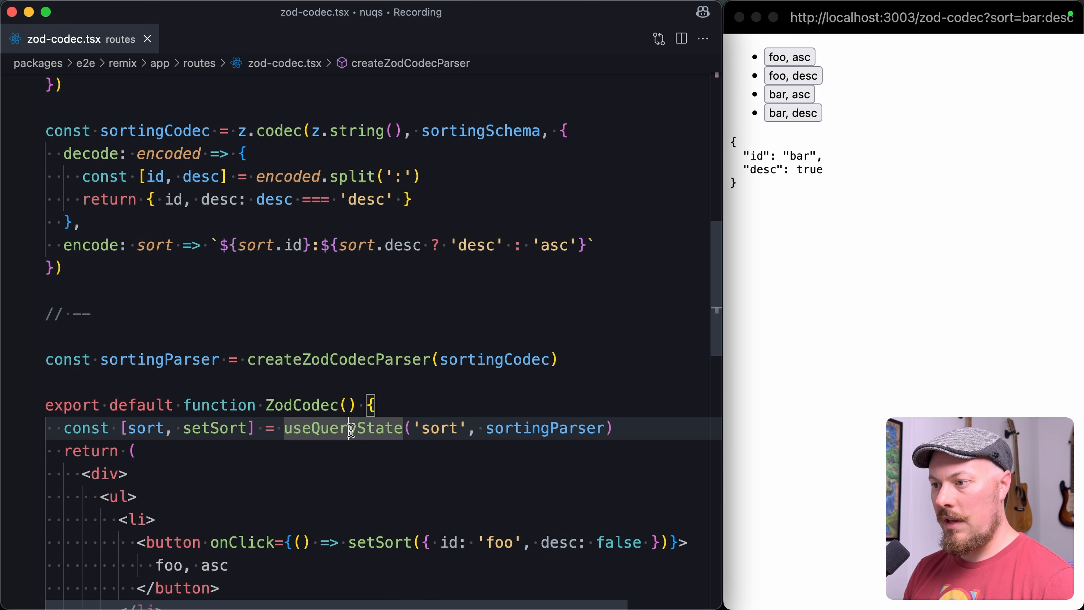
- Append .withDefault({ id: 'foo', desc: false }) to sortingParser and select foo ascending in the preview
{"action": "type", "text": "."}
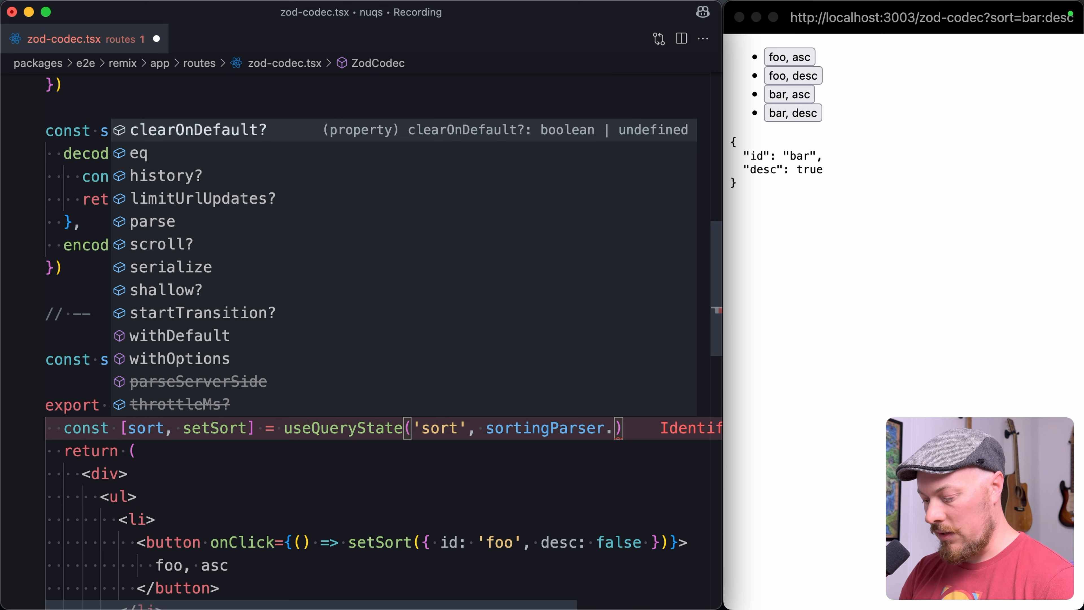
{"action": "type", "text": "withDefault({"}
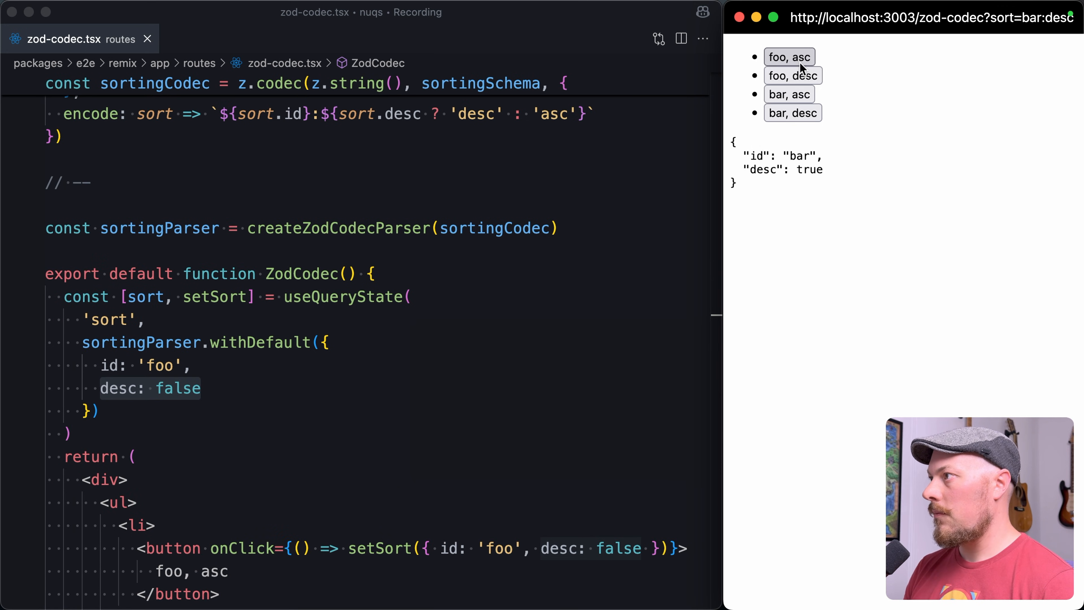
{"action": "left_click", "coordinate": [789, 56]}
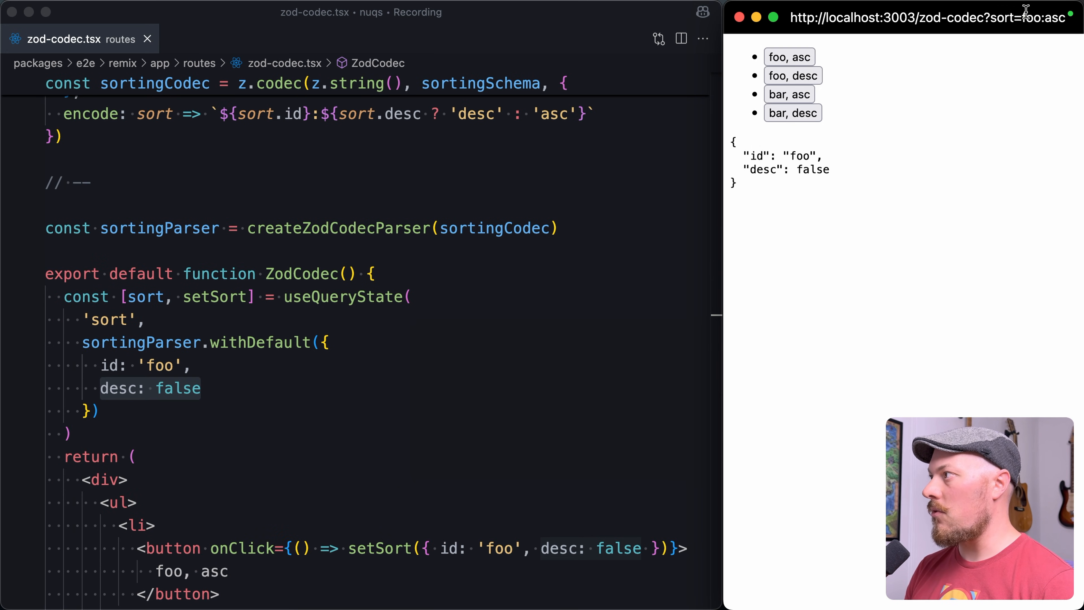
{"action": "scroll", "scroll_direction": "down", "scroll_amount": 3}
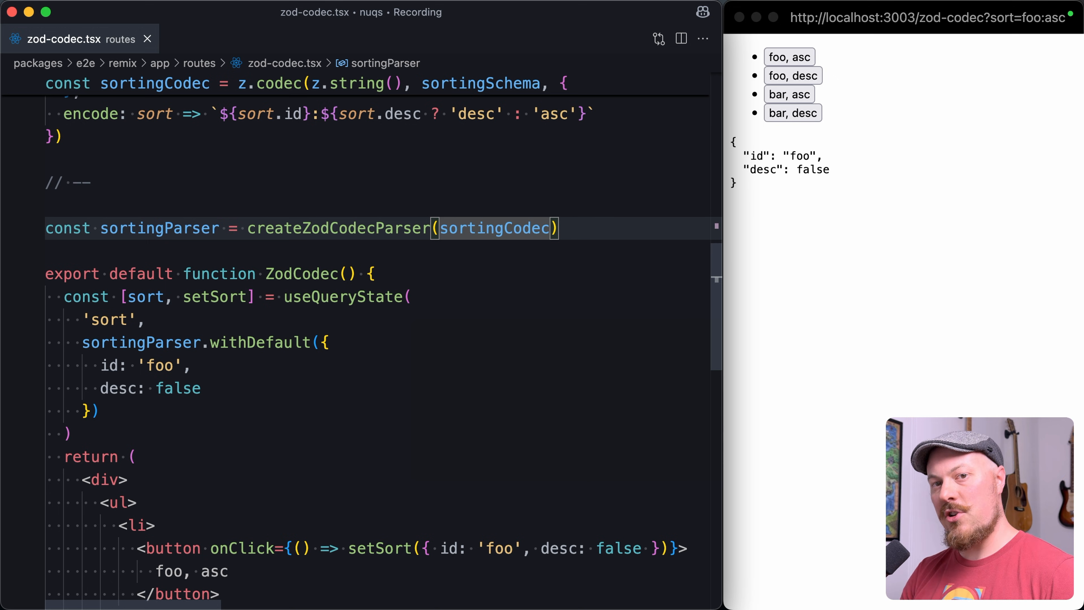
- Pass the eq function (a, b) => a.id === b.id && a.desc === b.desc to createZodCodecParser
{"action": "type", "text": ", (a, b) => a.id === b.id && a.desc === b.desc"}
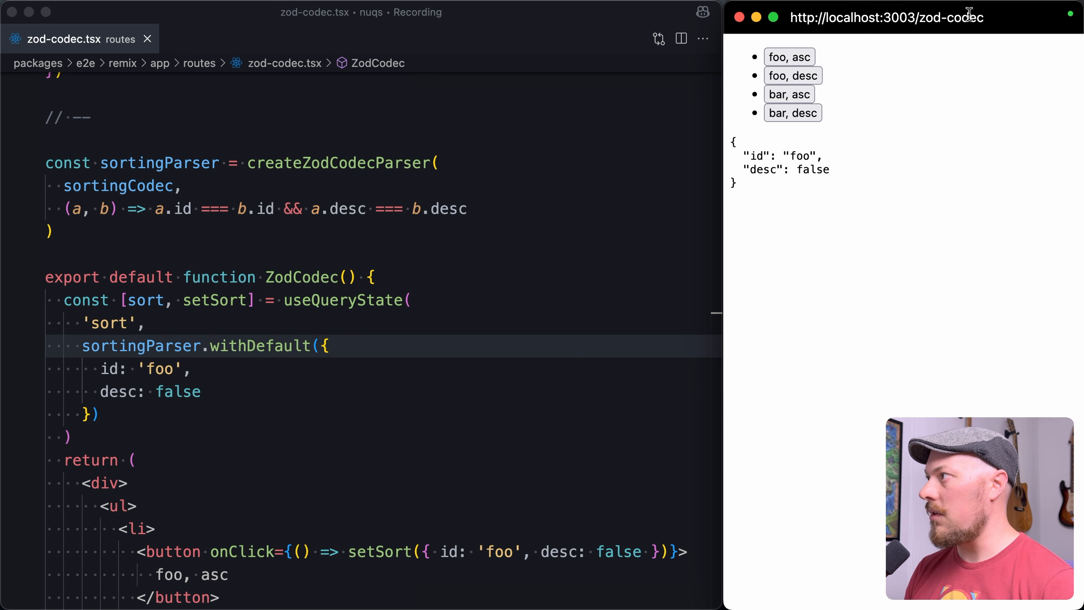
{"action": "mouse_move", "coordinate": [793, 135]}
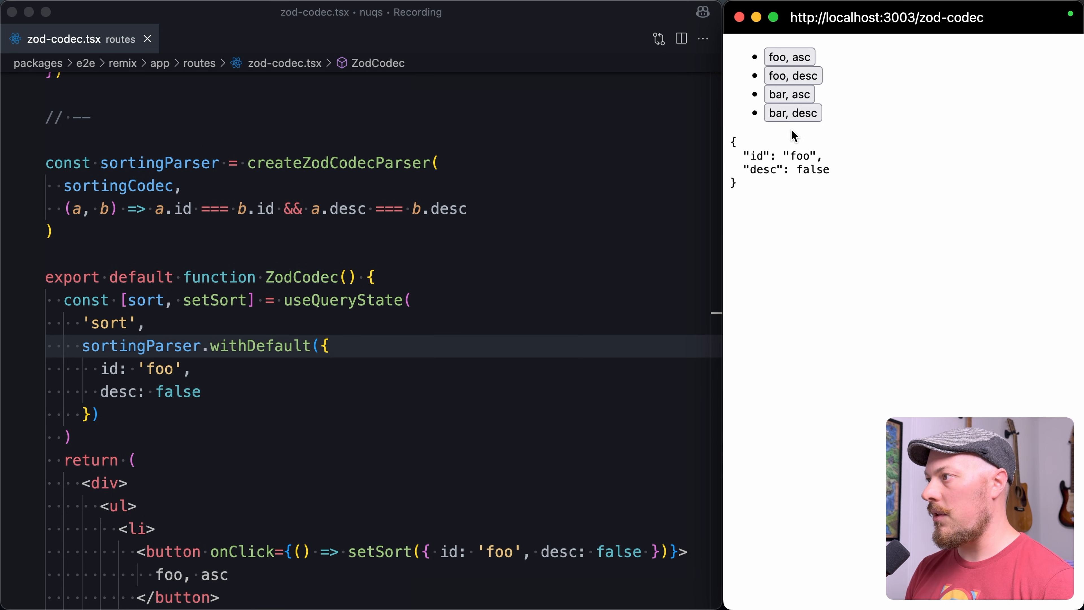